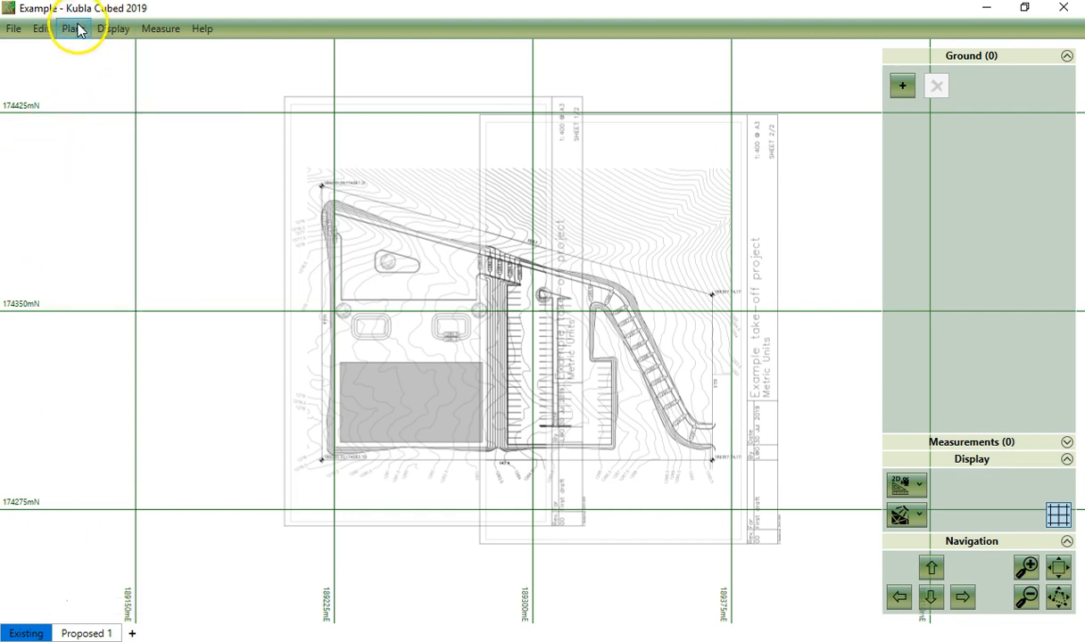
# Step: Begin editing Page 1 from the Plans menu
pyautogui.click(73, 29)
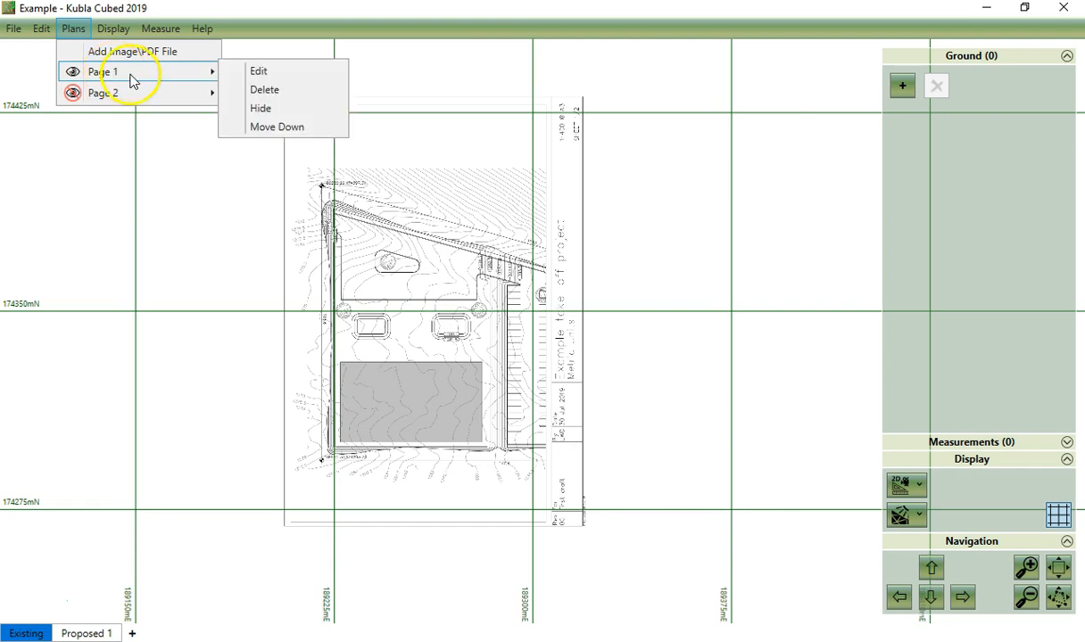
pyautogui.click(258, 72)
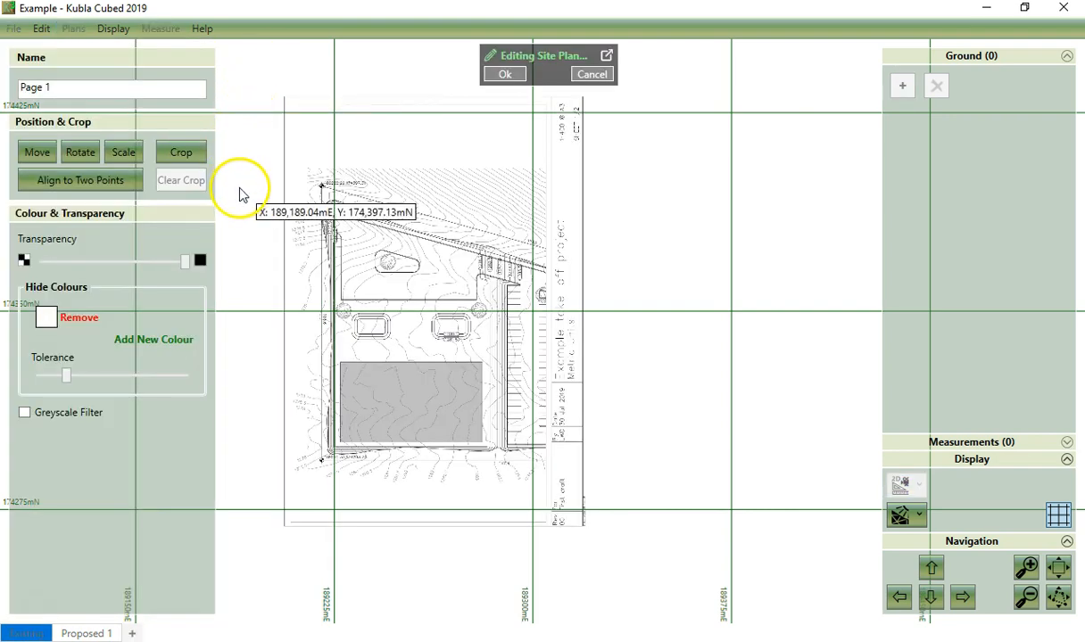
# Step: Crop Page 1 to a rectangle around the drawing, excluding the right title strip, and apply it
pyautogui.click(180, 152)
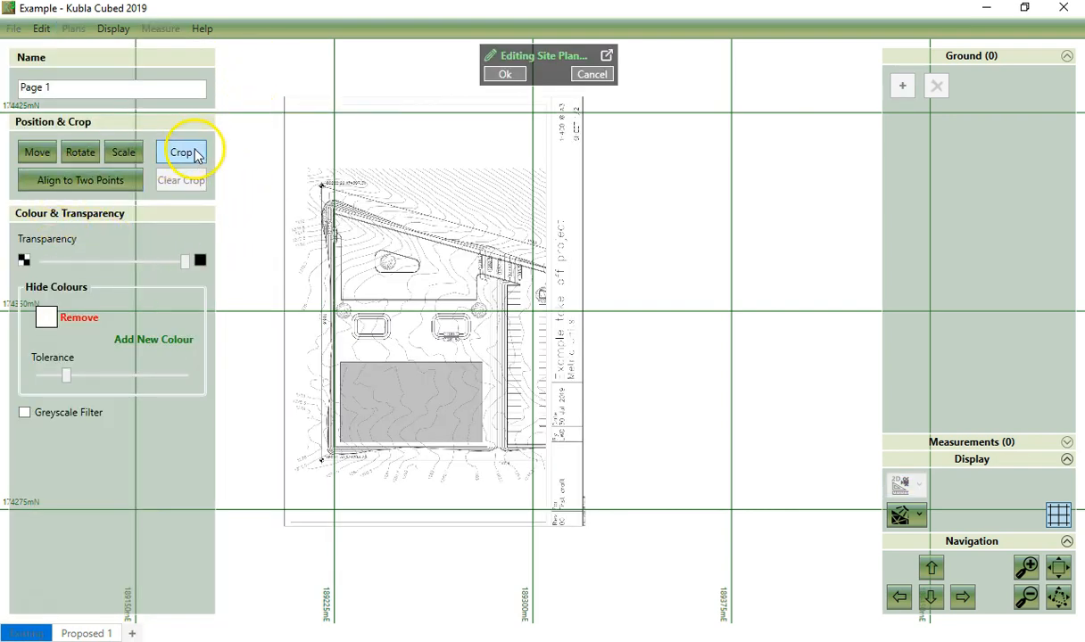
pyautogui.click(180, 152)
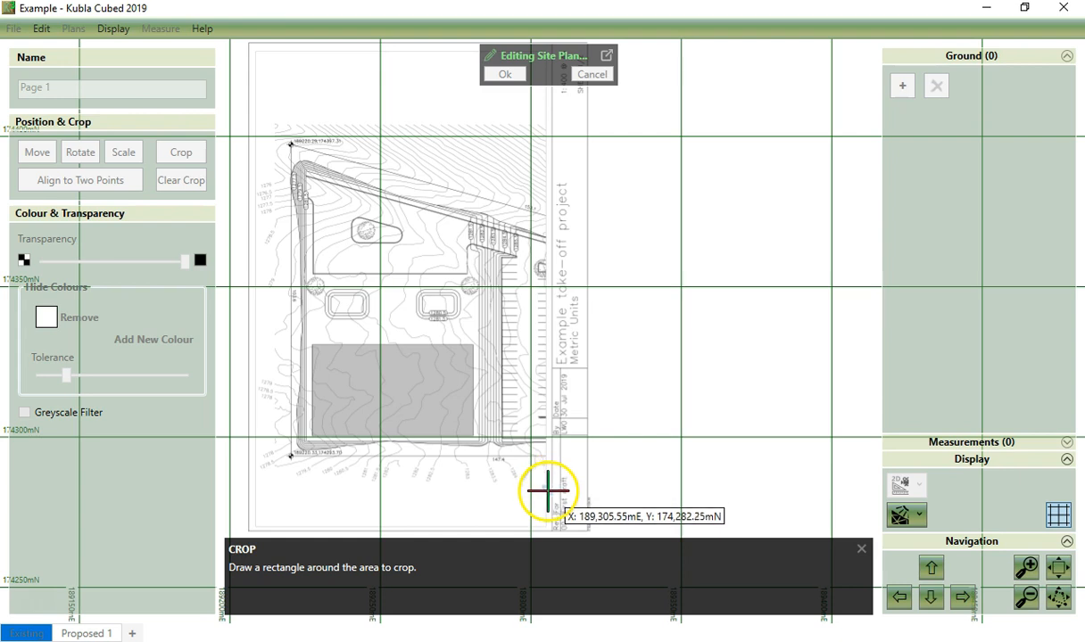
pyautogui.moveTo(549, 491); pyautogui.dragTo(532, 114)
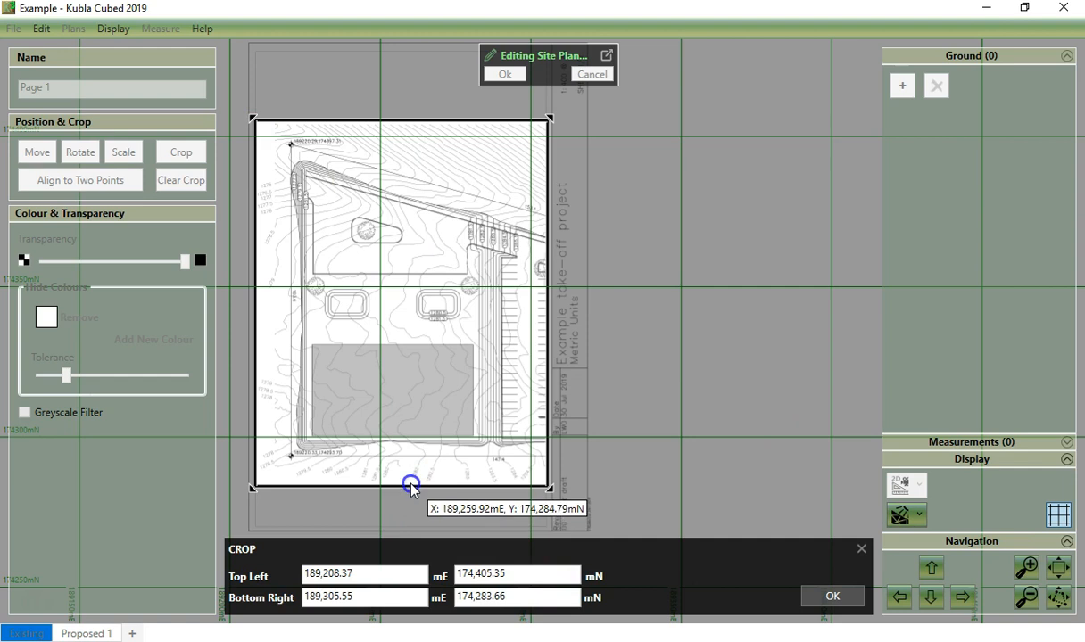
pyautogui.moveTo(410, 486); pyautogui.dragTo(406, 493)
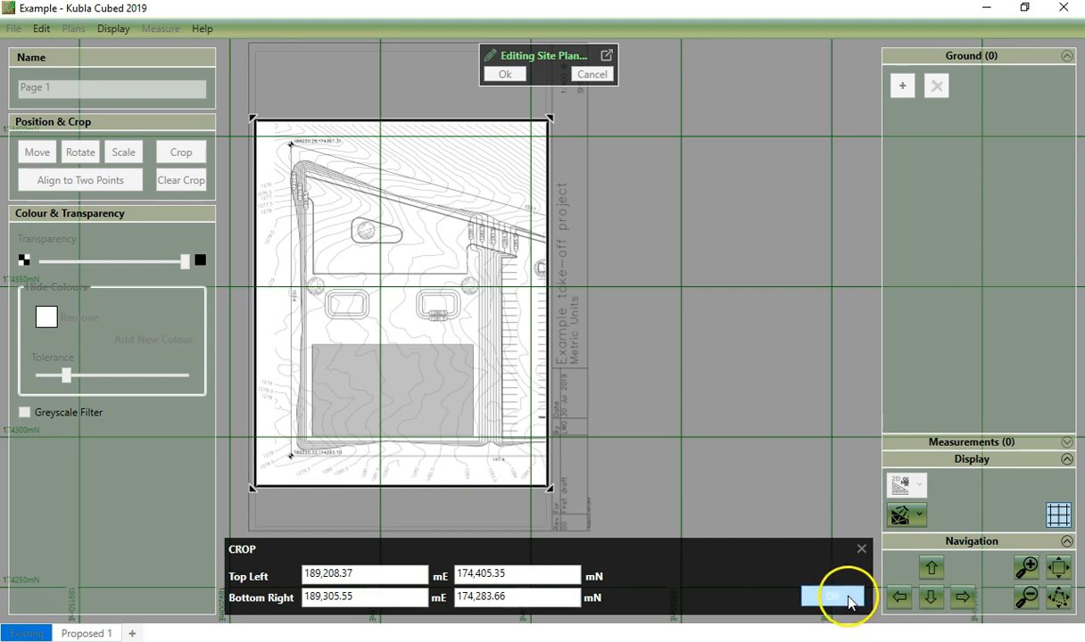
pyautogui.click(836, 596)
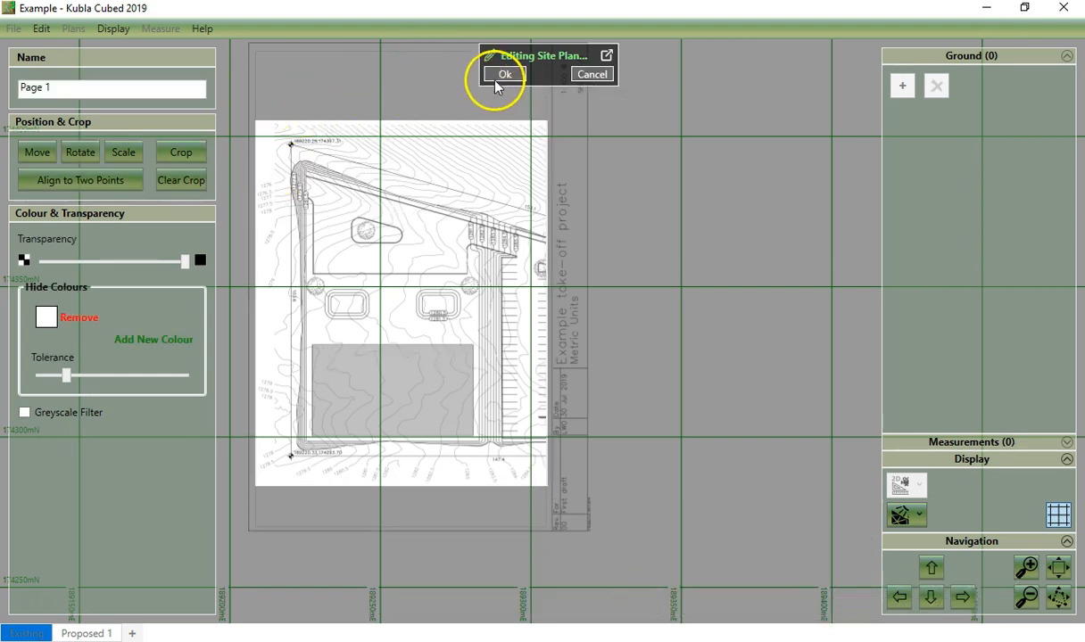
# Step: Confirm the Page 1 edit on the Editing Site Plan bar
pyautogui.click(503, 75)
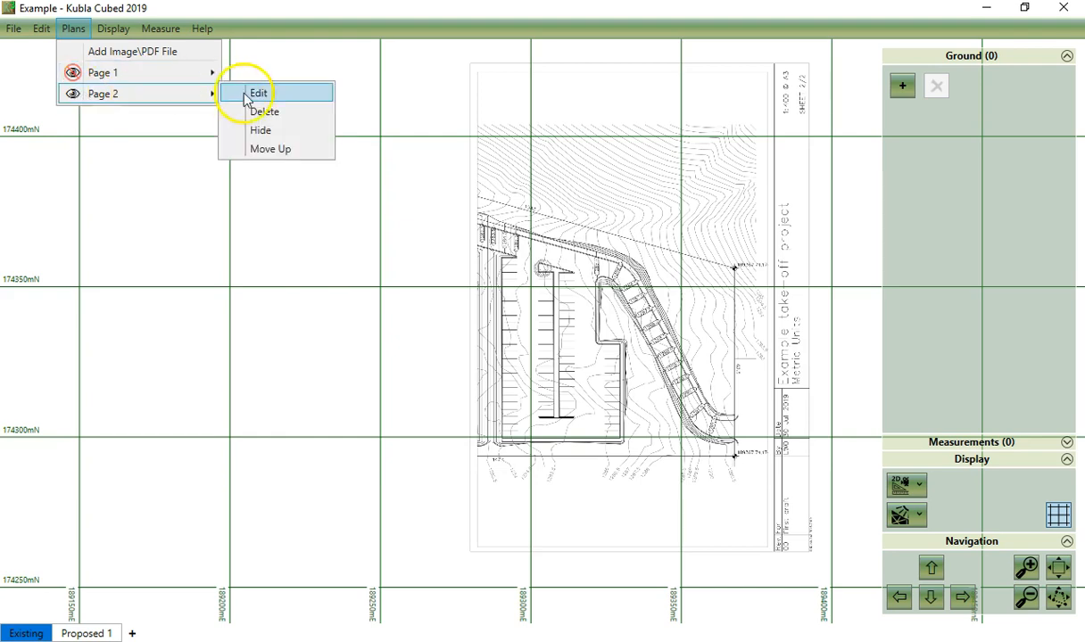
# Step: Edit Page 2, crop it to its drawing area without the title strip, and confirm the edit
pyautogui.click(257, 92)
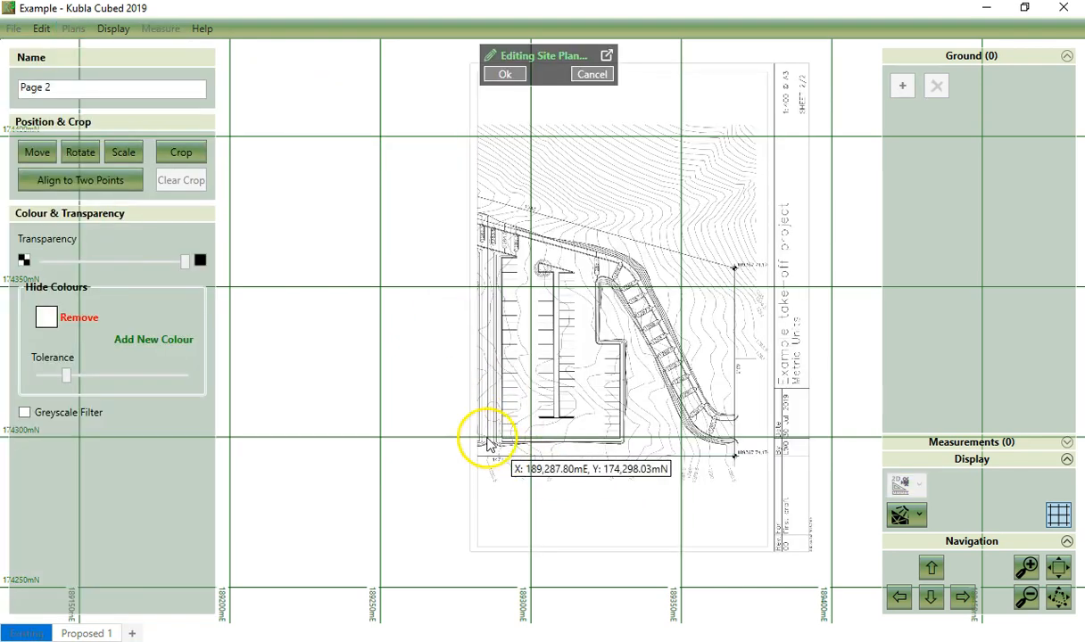
pyautogui.click(180, 152)
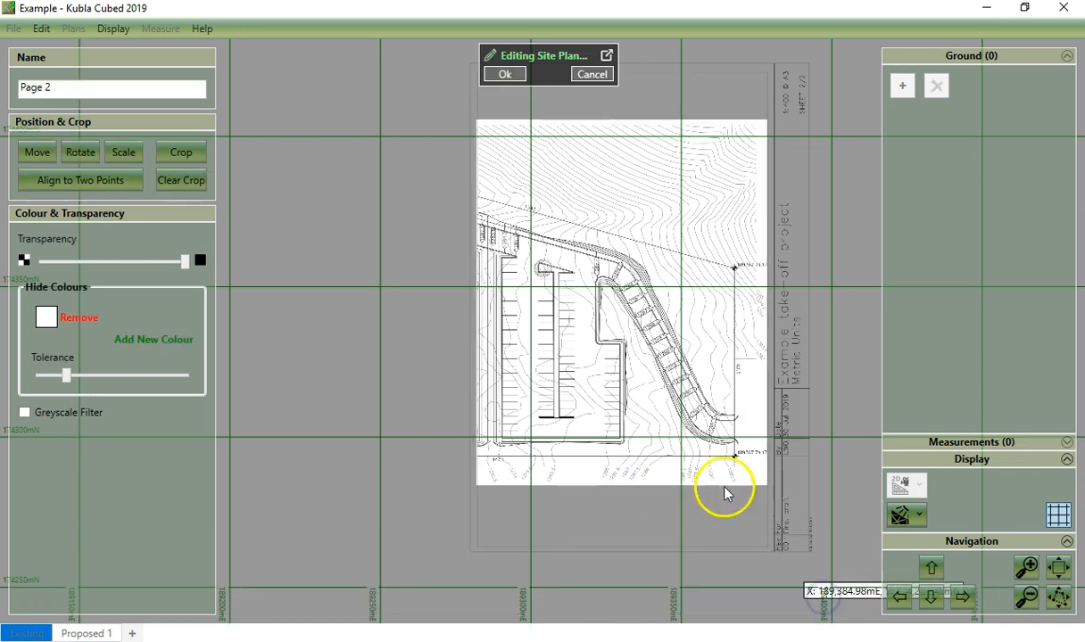
pyautogui.click(504, 75)
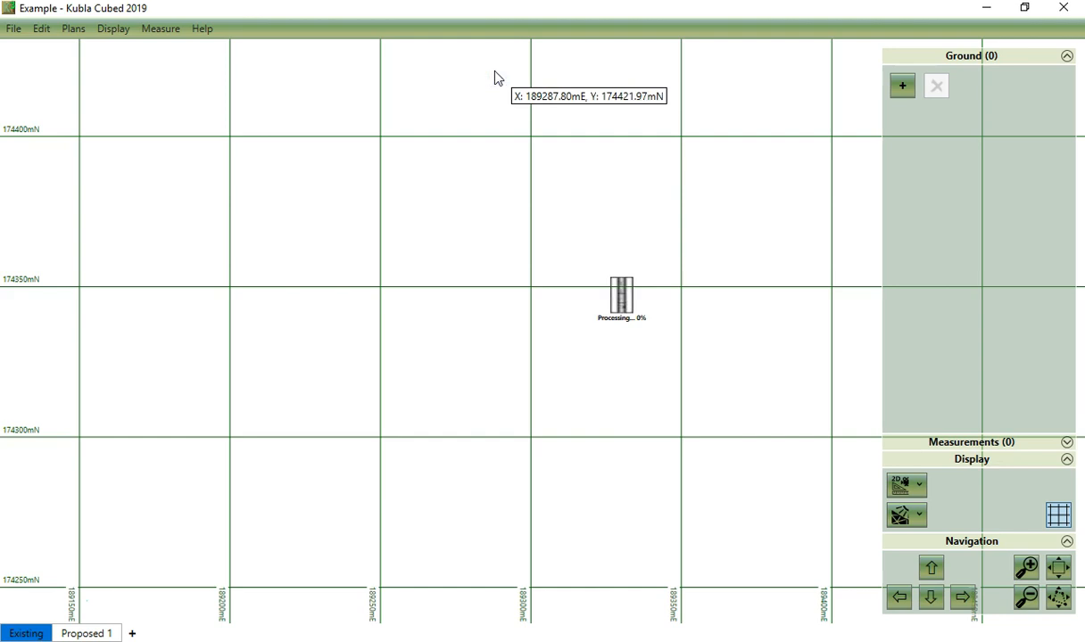